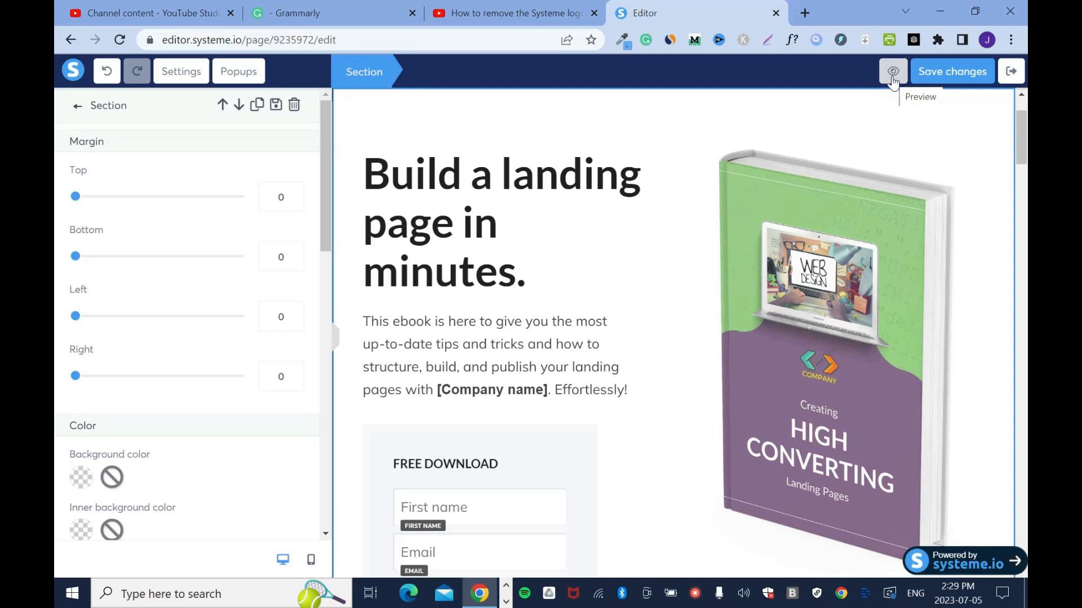
Reach the Affiliation setting with the 'Display an affiliate badge' checkbox in page settings
click(181, 71)
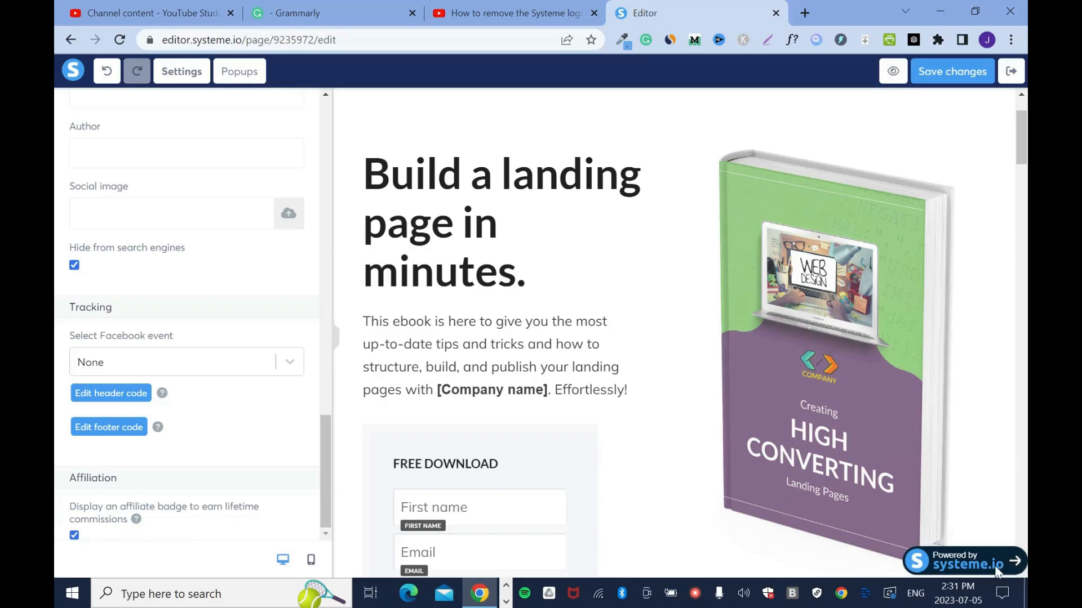